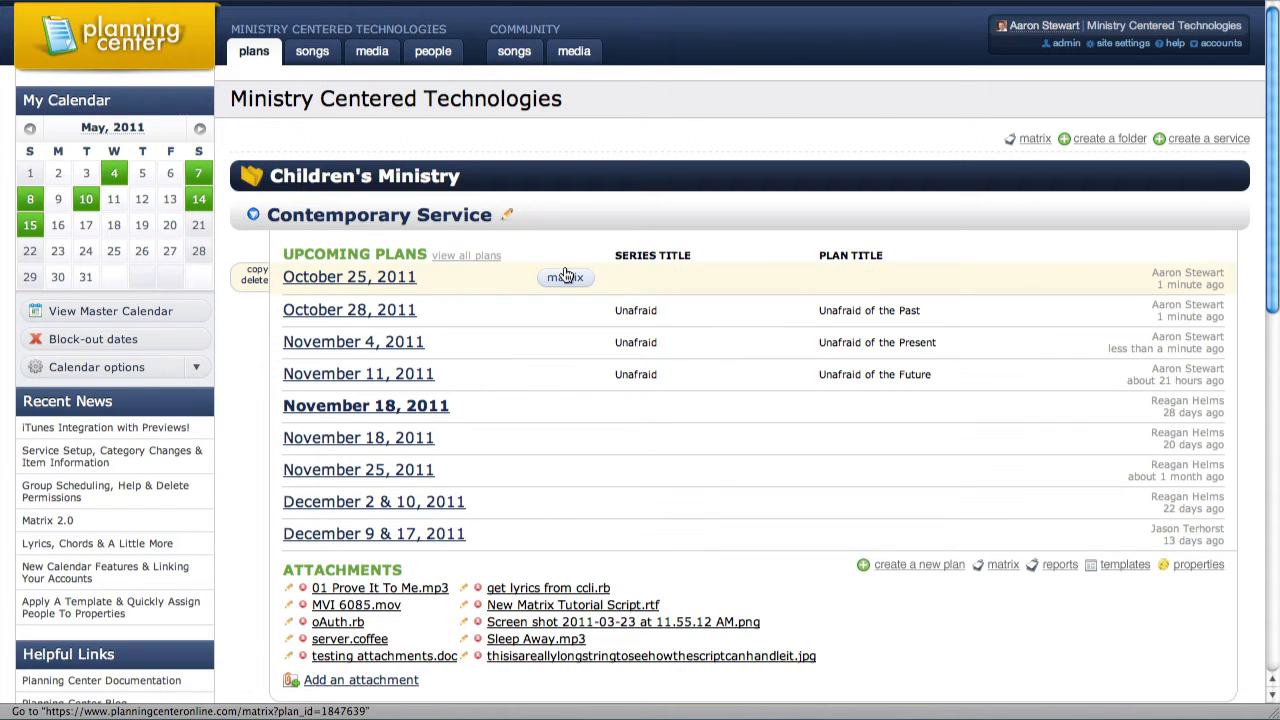
Show the upcoming Contemporary Service plans side by side in the matrix view.
left_click(566, 276)
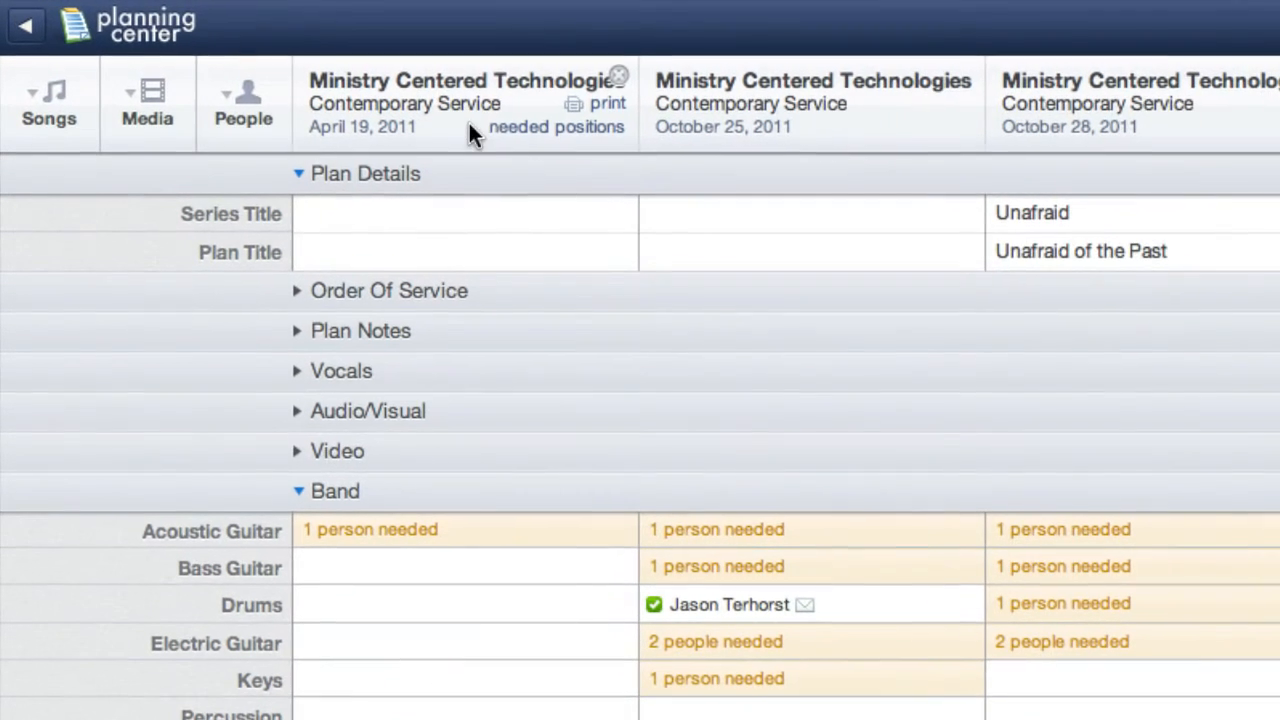
Set the April 19 plan to need 1 each of acoustic guitar, bass, drums, electric guitar and keys.
left_click(556, 128)
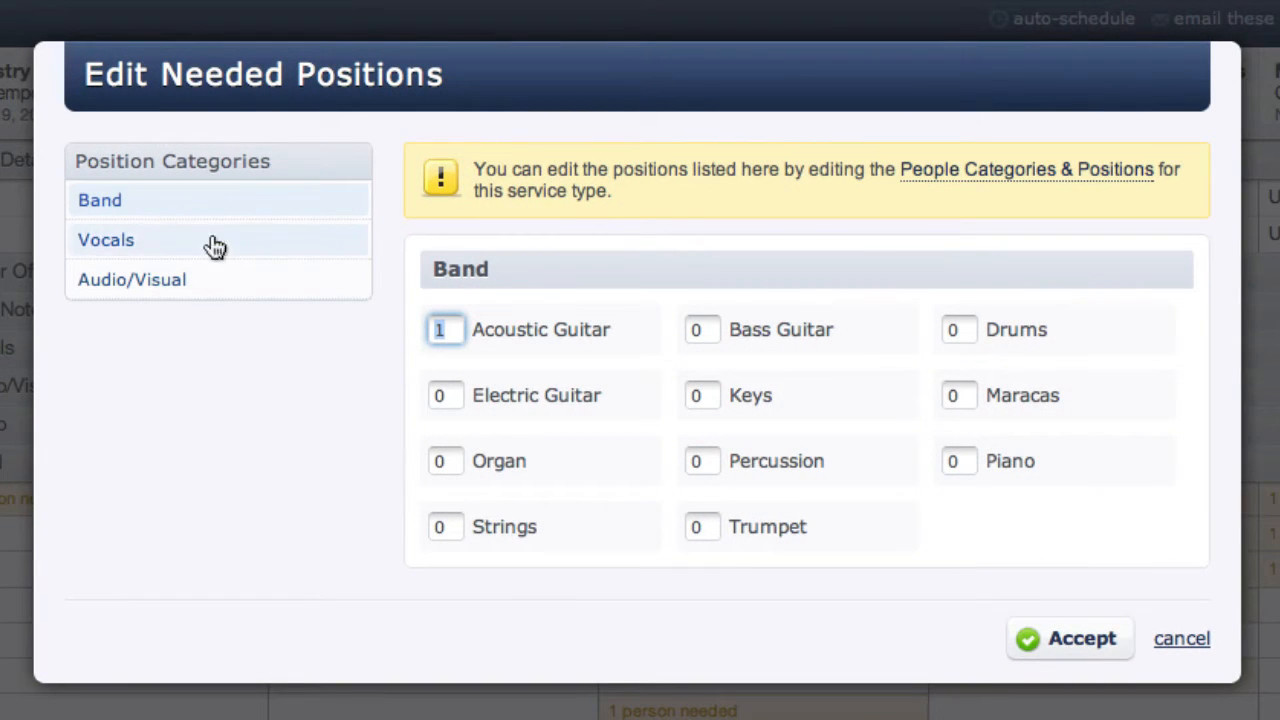
left_click(702, 330)
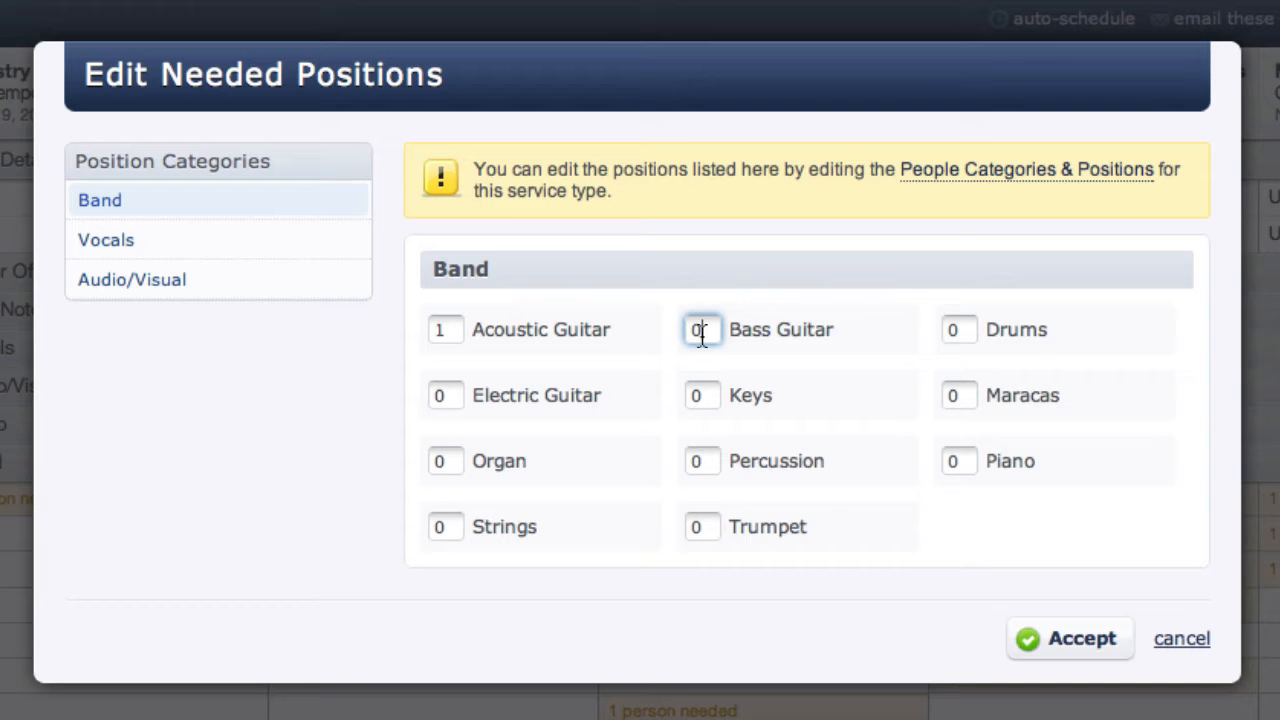
type("1")
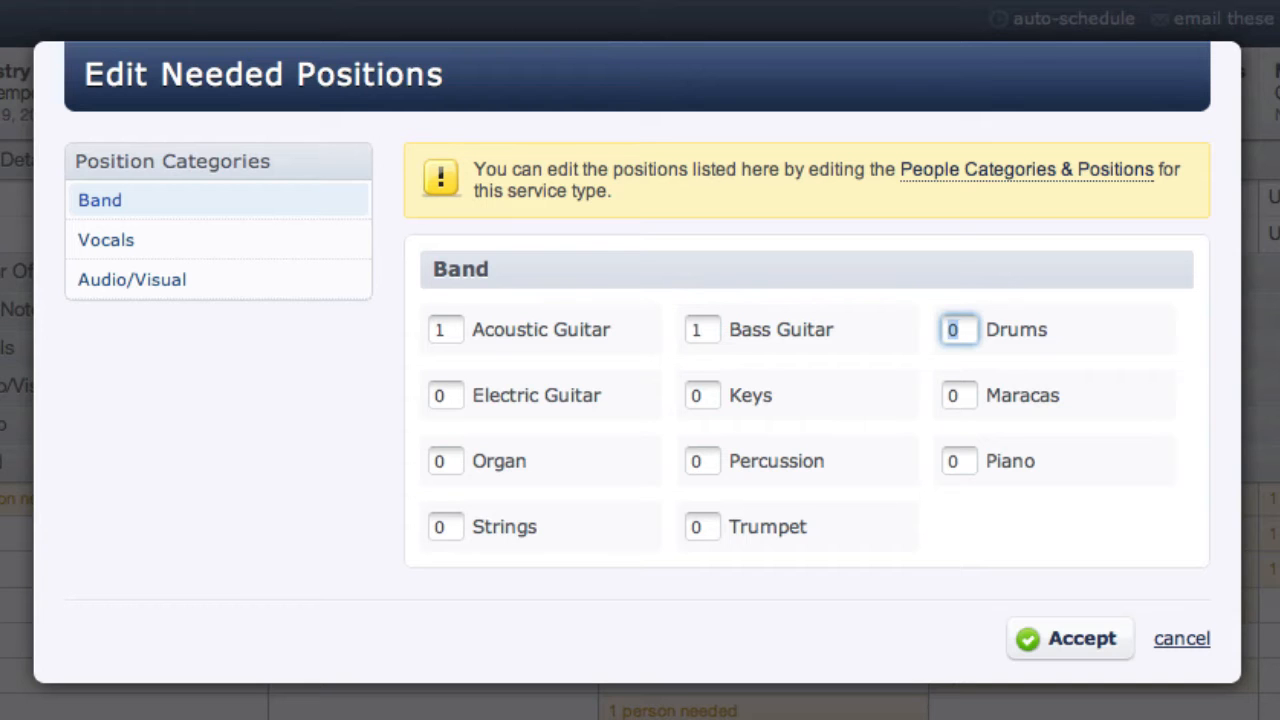
type("1")
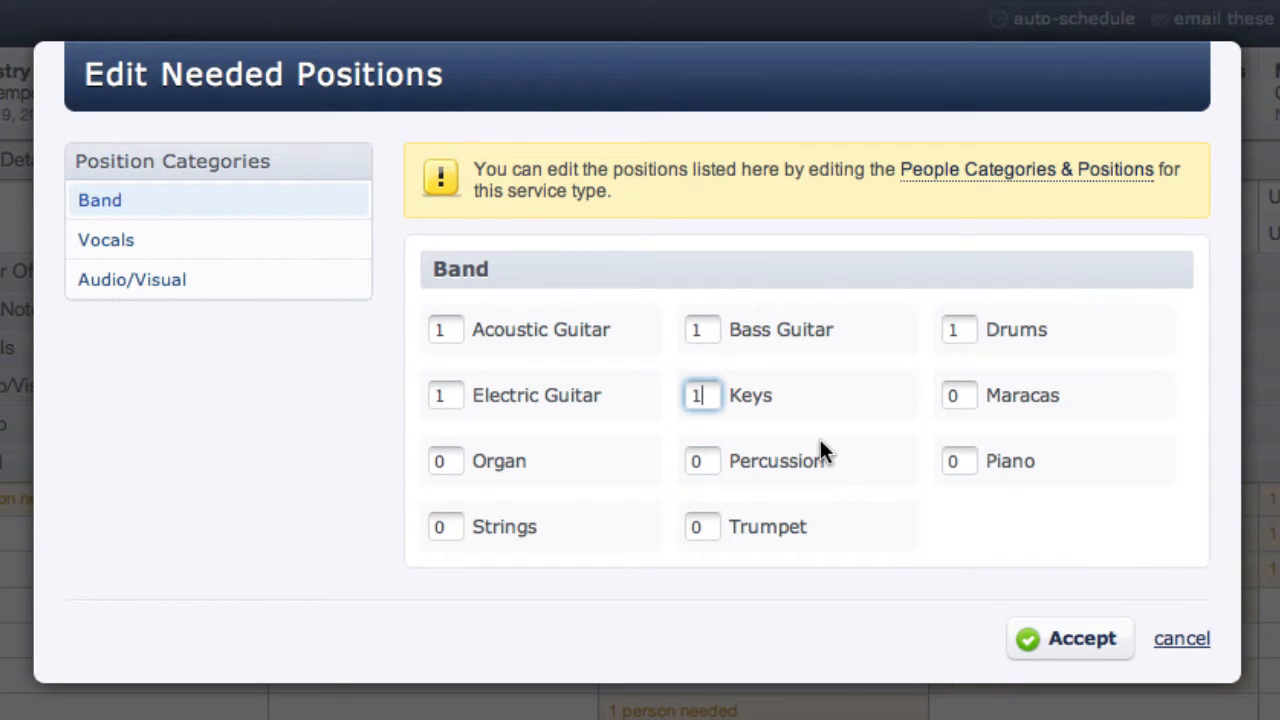
left_click(1068, 638)
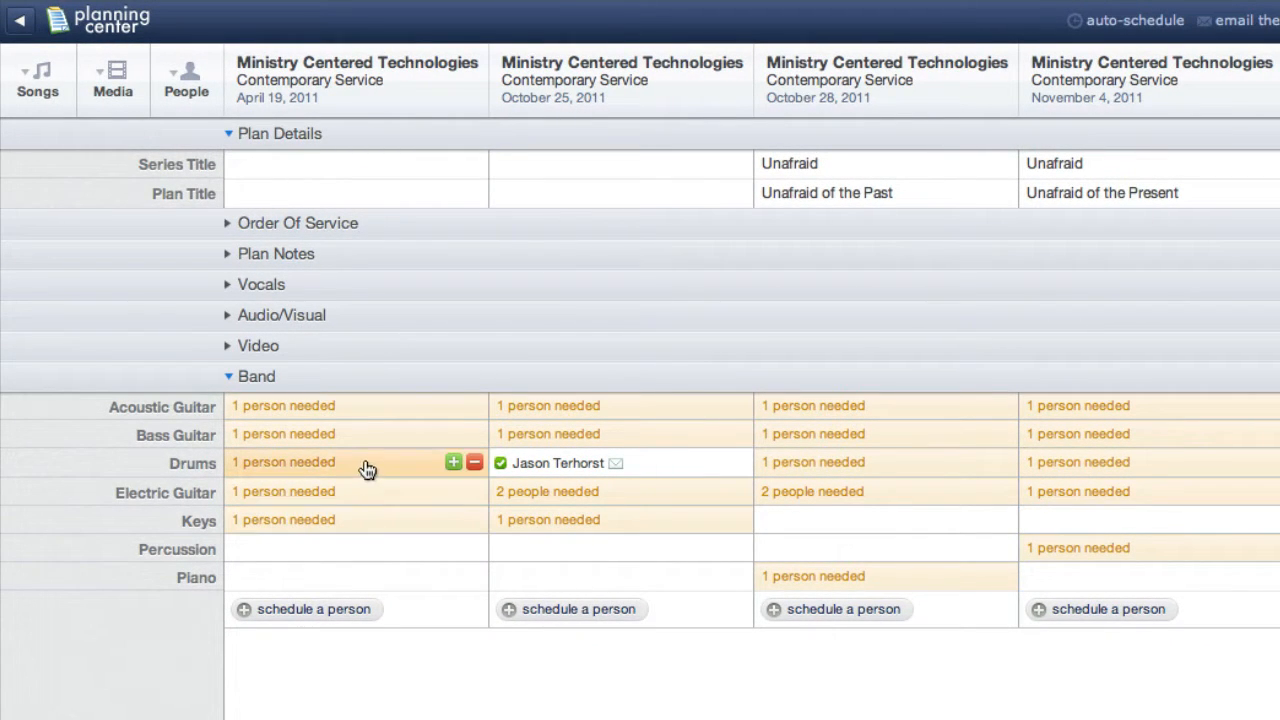
mouse_move(308, 448)
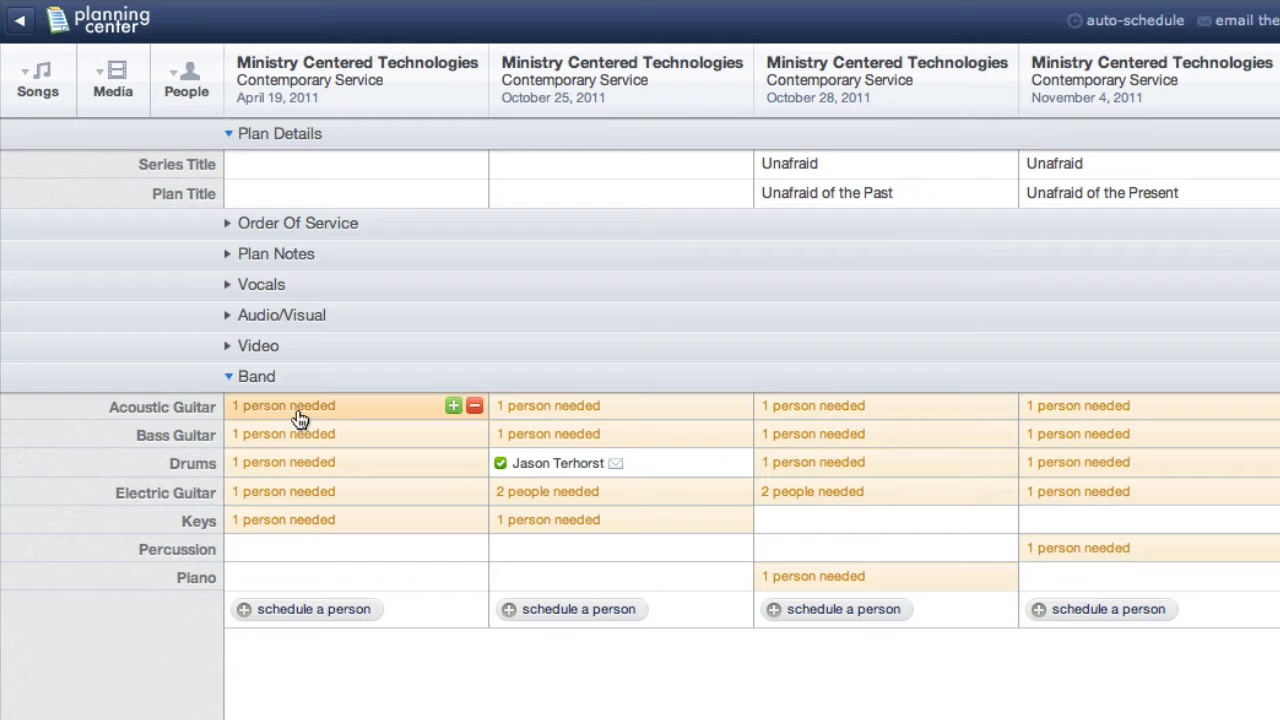
mouse_move(284, 412)
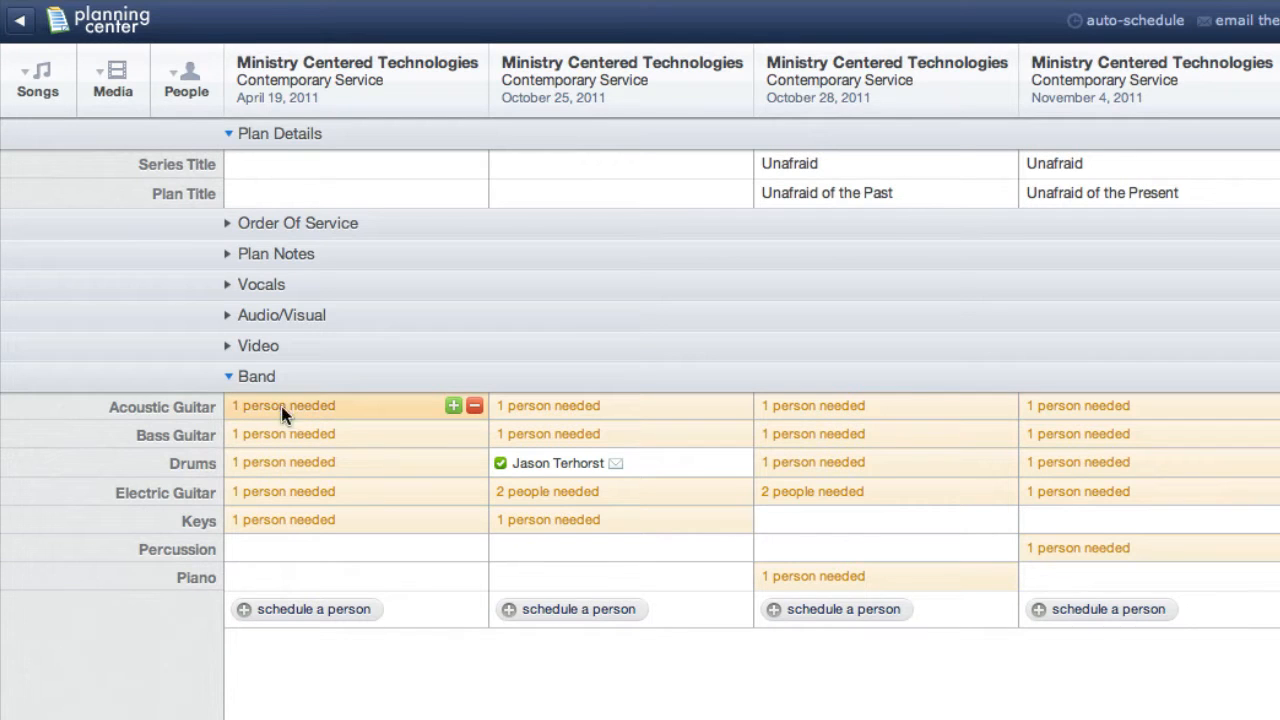
Review the available acoustic guitarists for April 19 and their conflicts, then dismiss the list unscheduled.
left_click(452, 404)
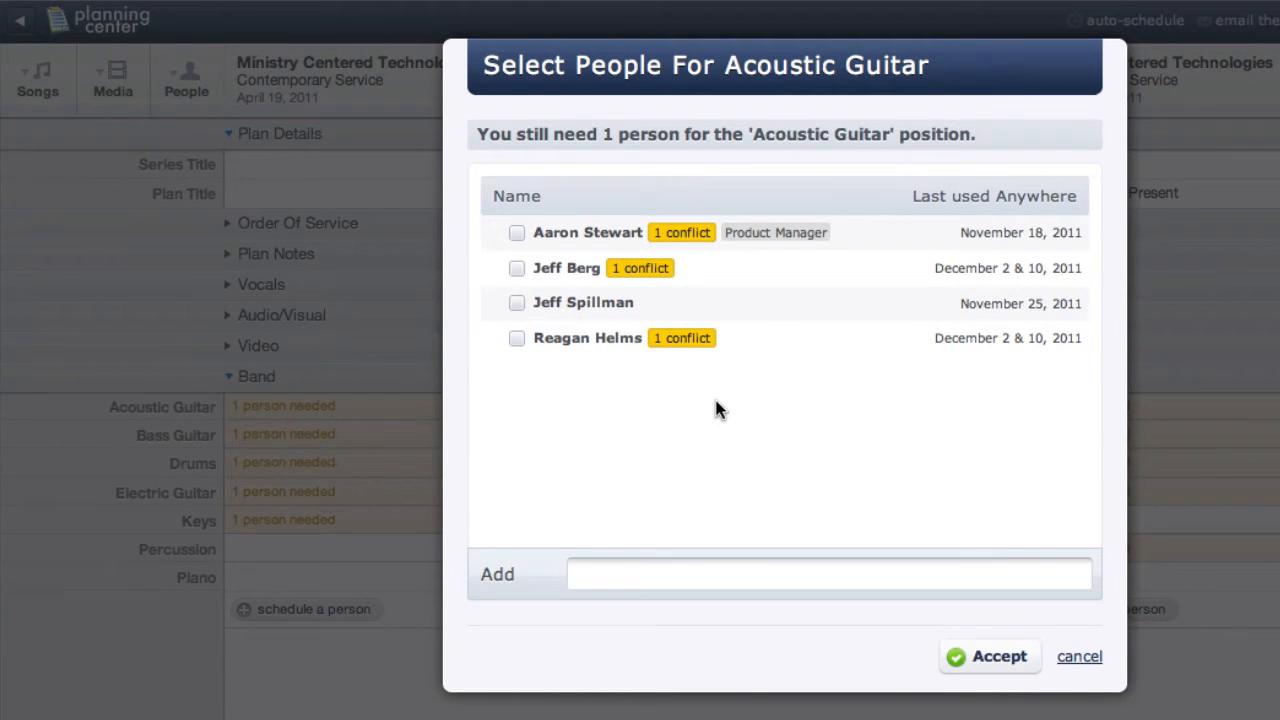
mouse_move(684, 232)
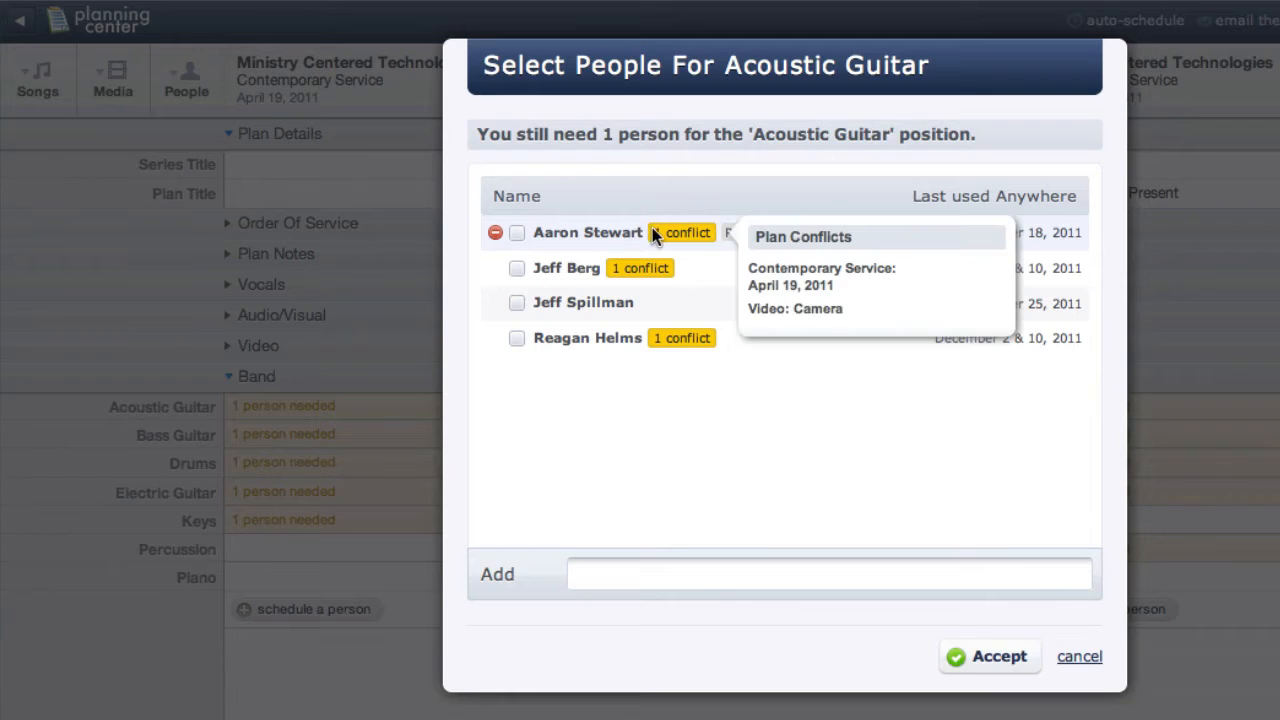
mouse_move(618, 242)
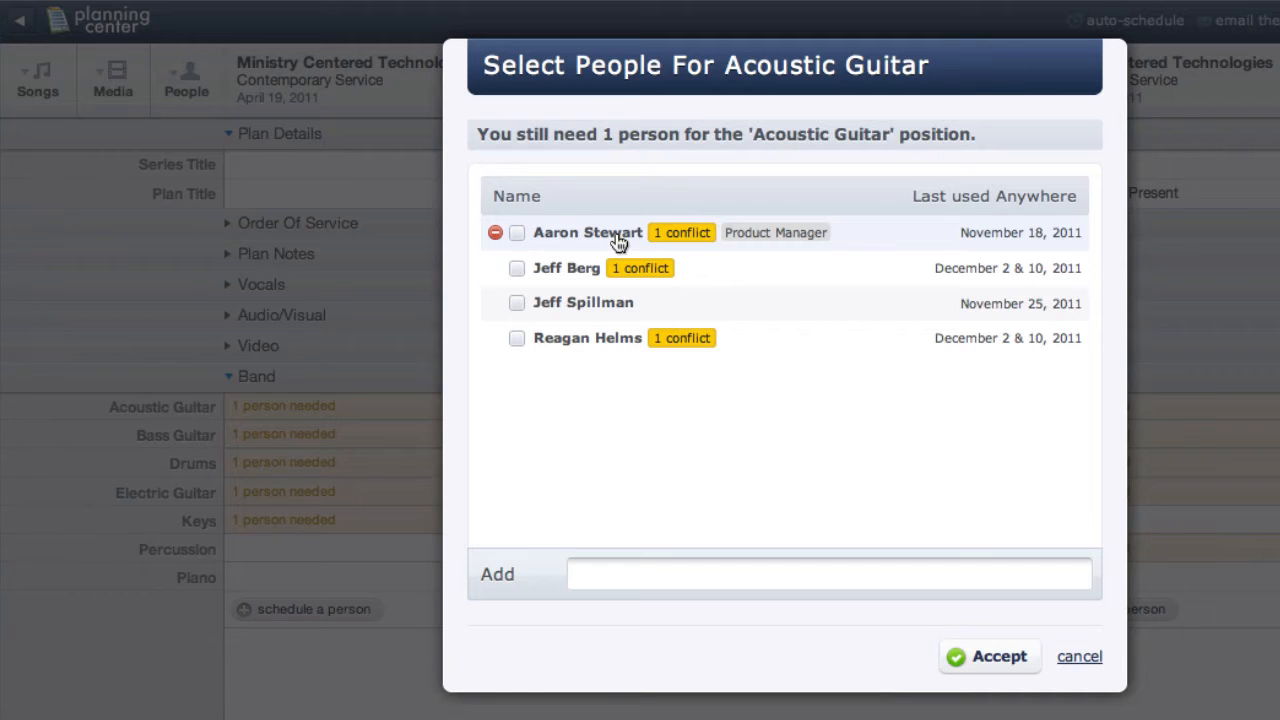
mouse_move(972, 236)
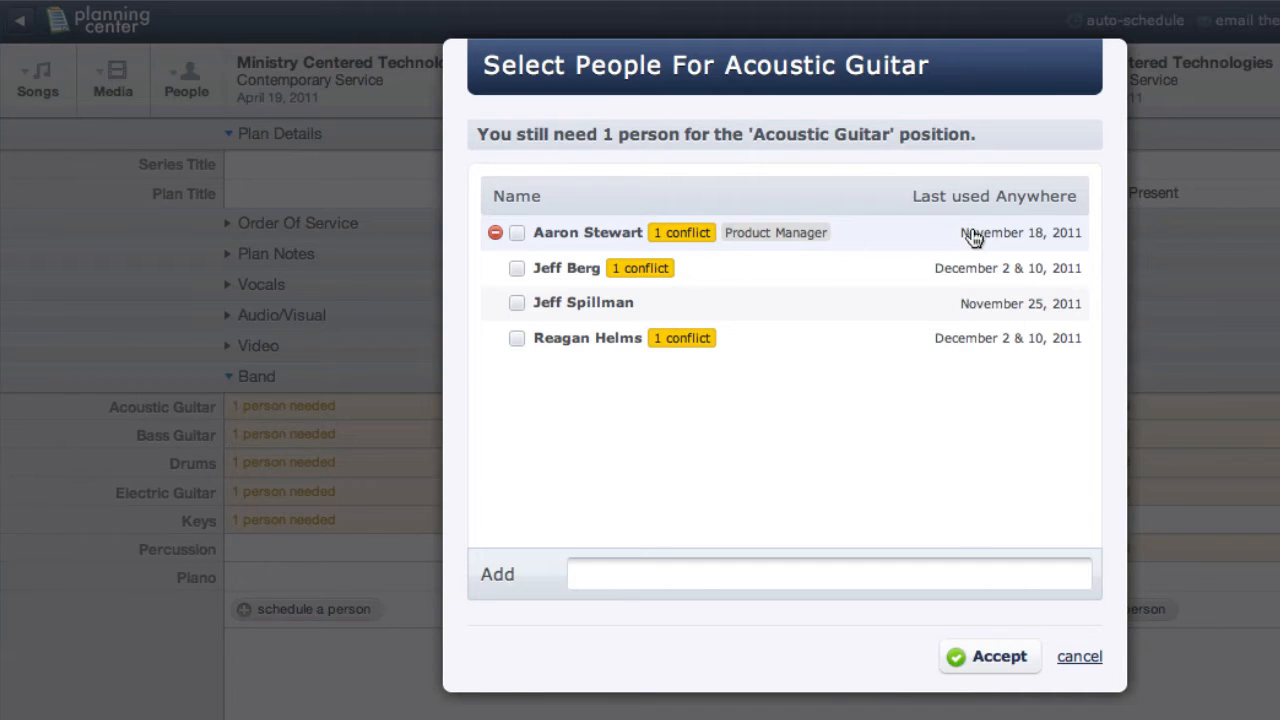
mouse_move(1016, 298)
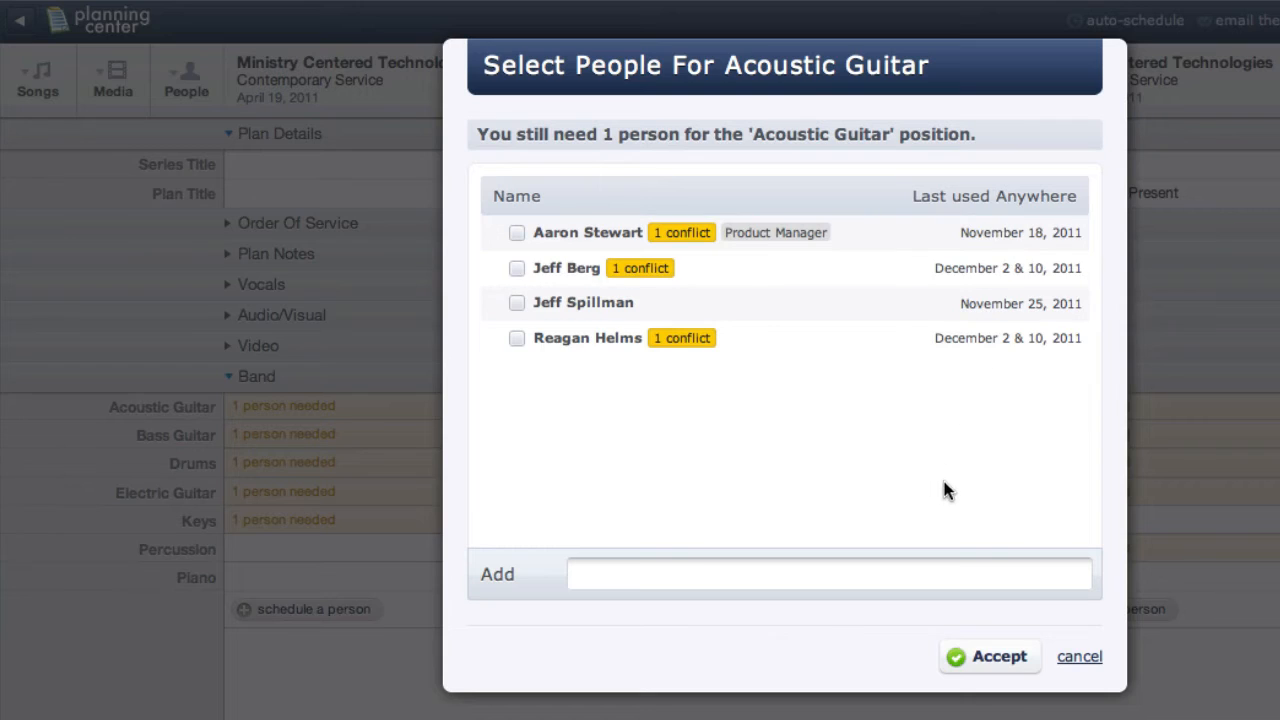
mouse_move(940, 498)
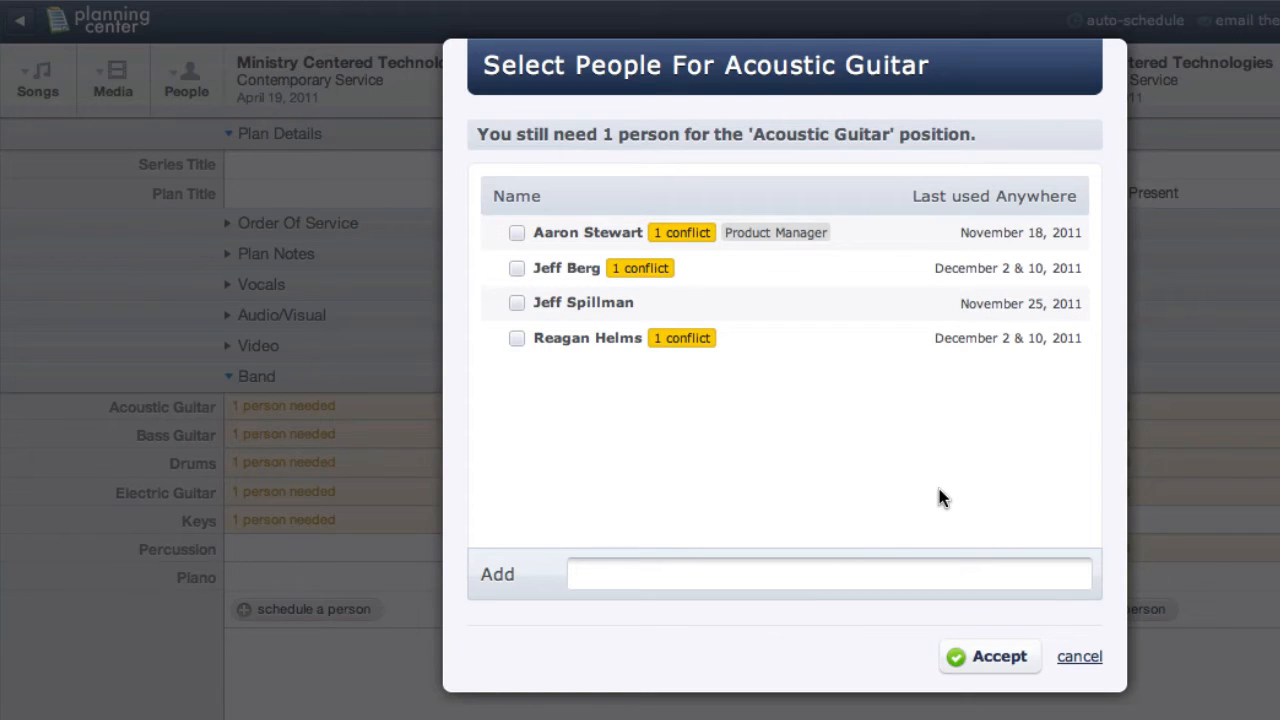
mouse_move(896, 408)
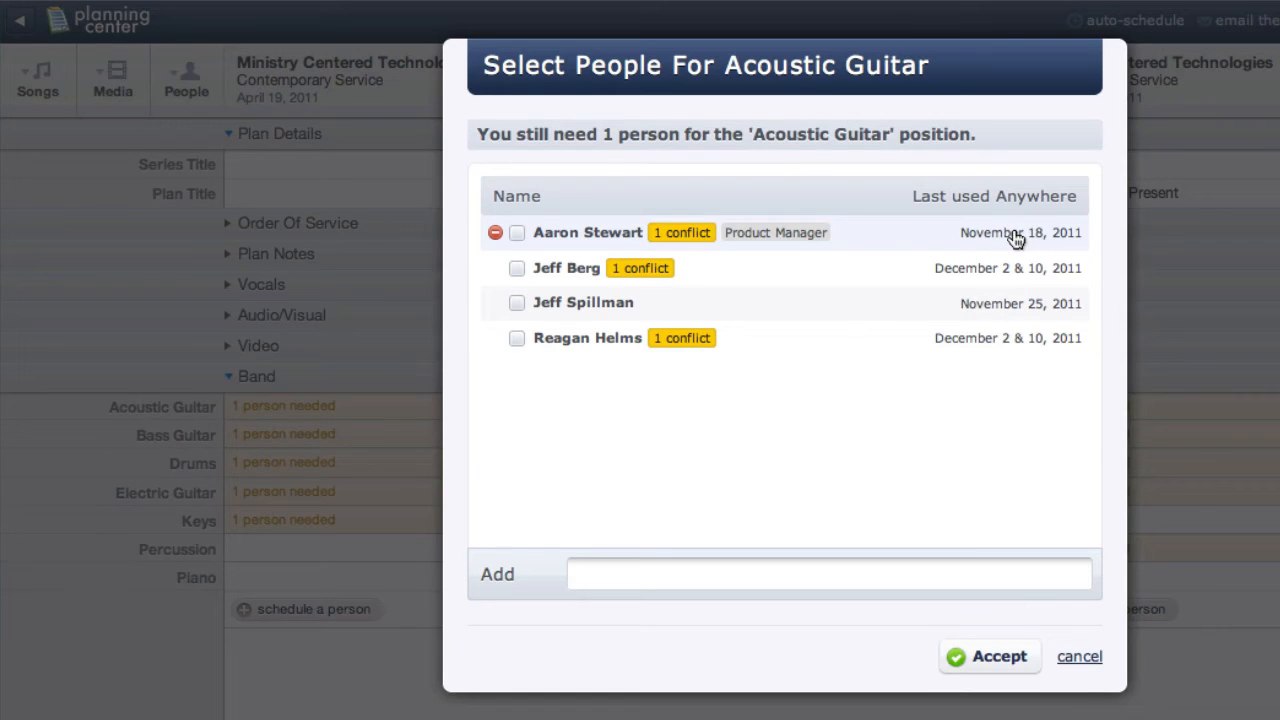
mouse_move(1060, 244)
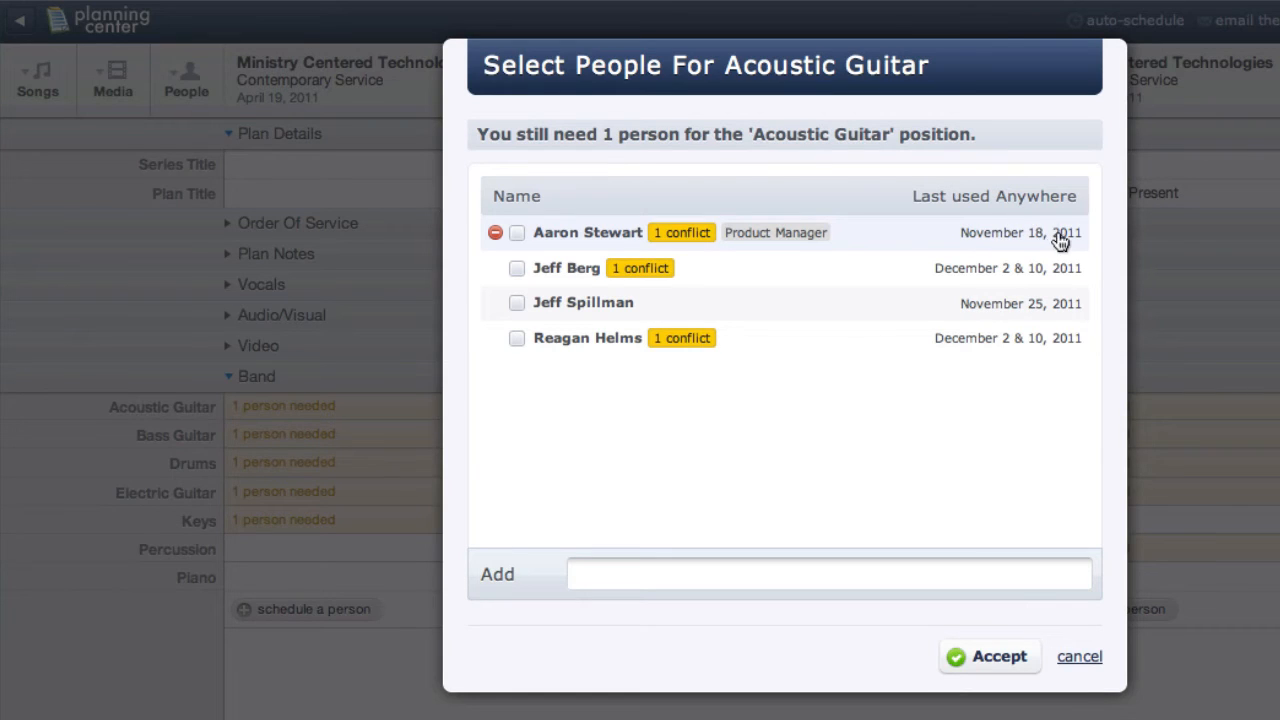
mouse_move(1044, 240)
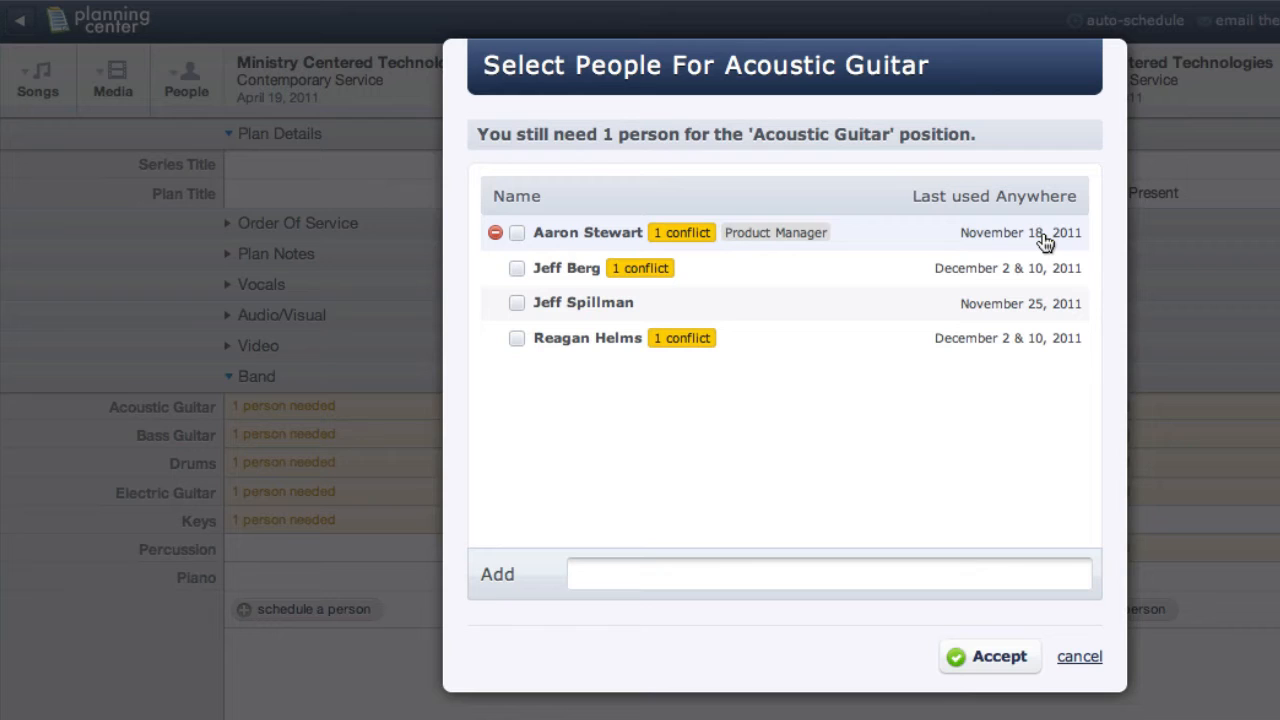
mouse_move(682, 232)
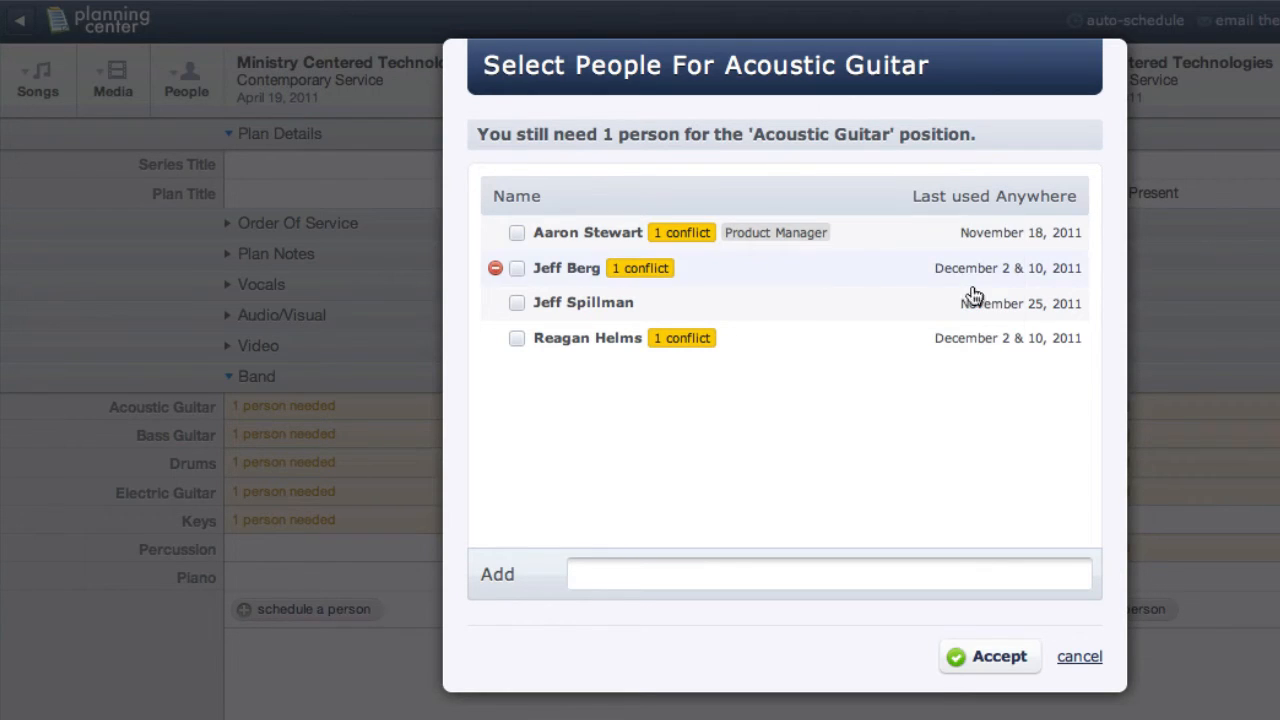
mouse_move(594, 304)
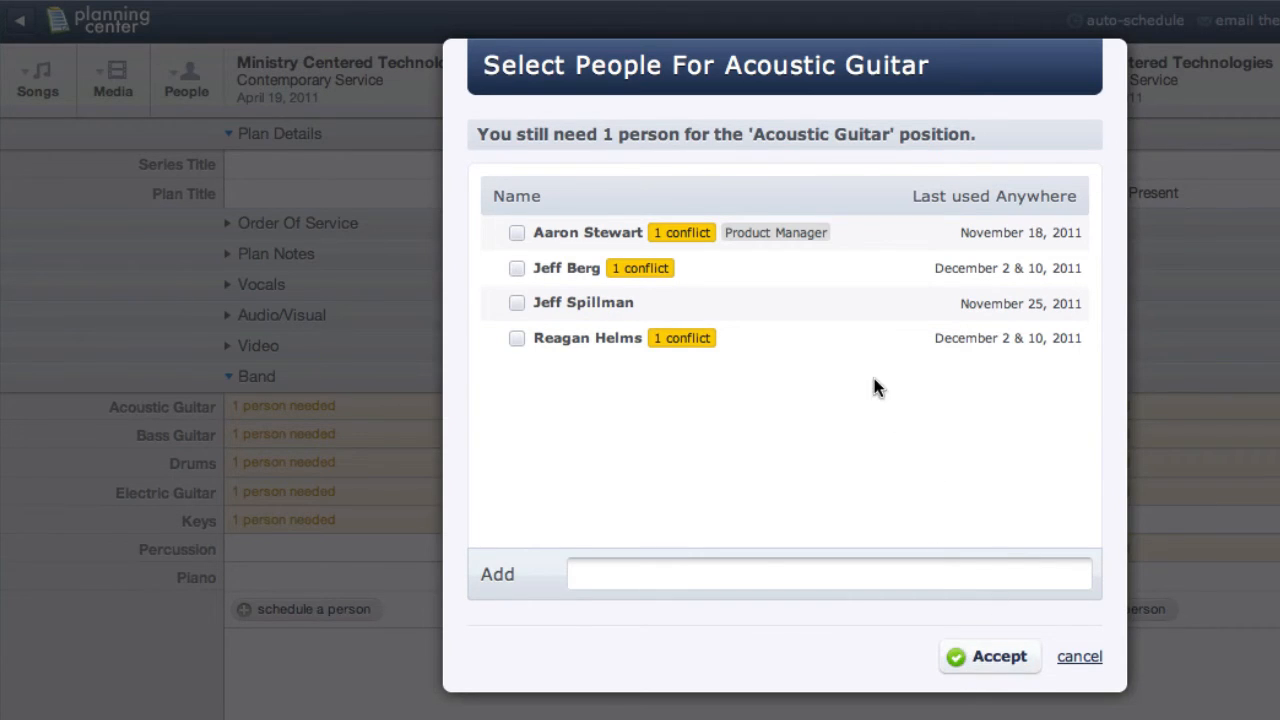
left_click(1080, 656)
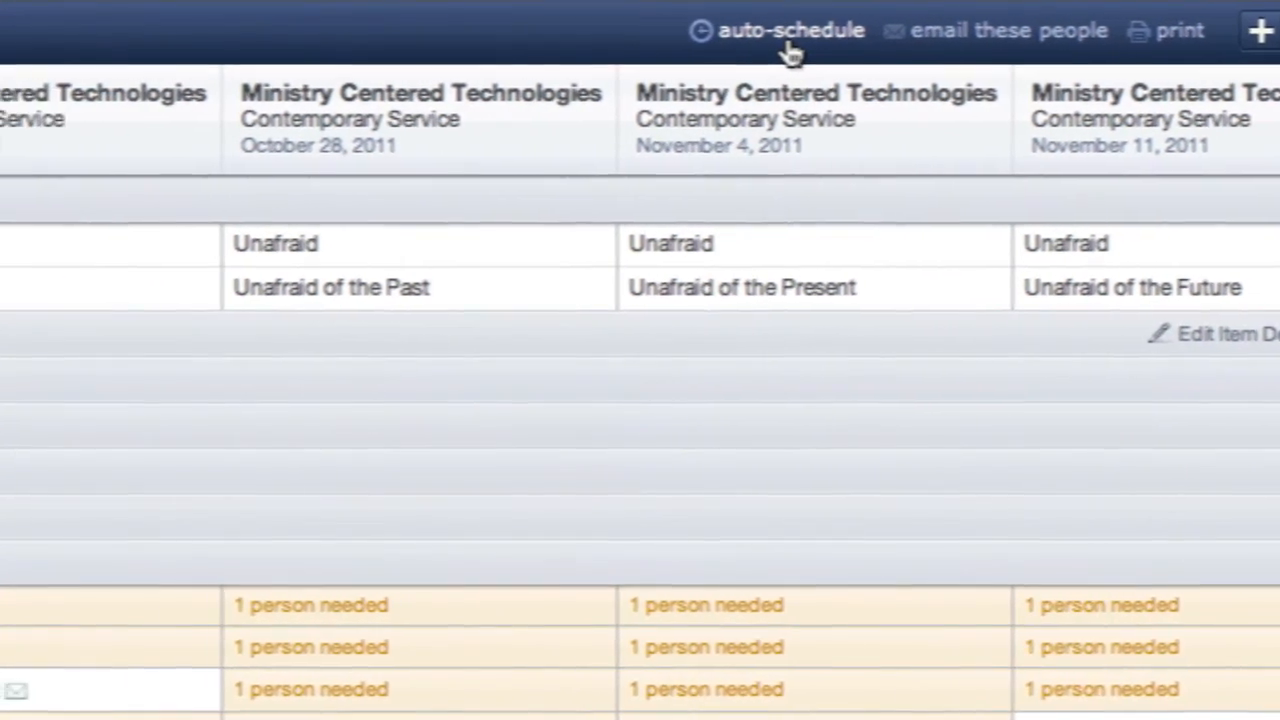
Auto-schedule volunteers into the Band positions across the upcoming plans.
left_click(790, 30)
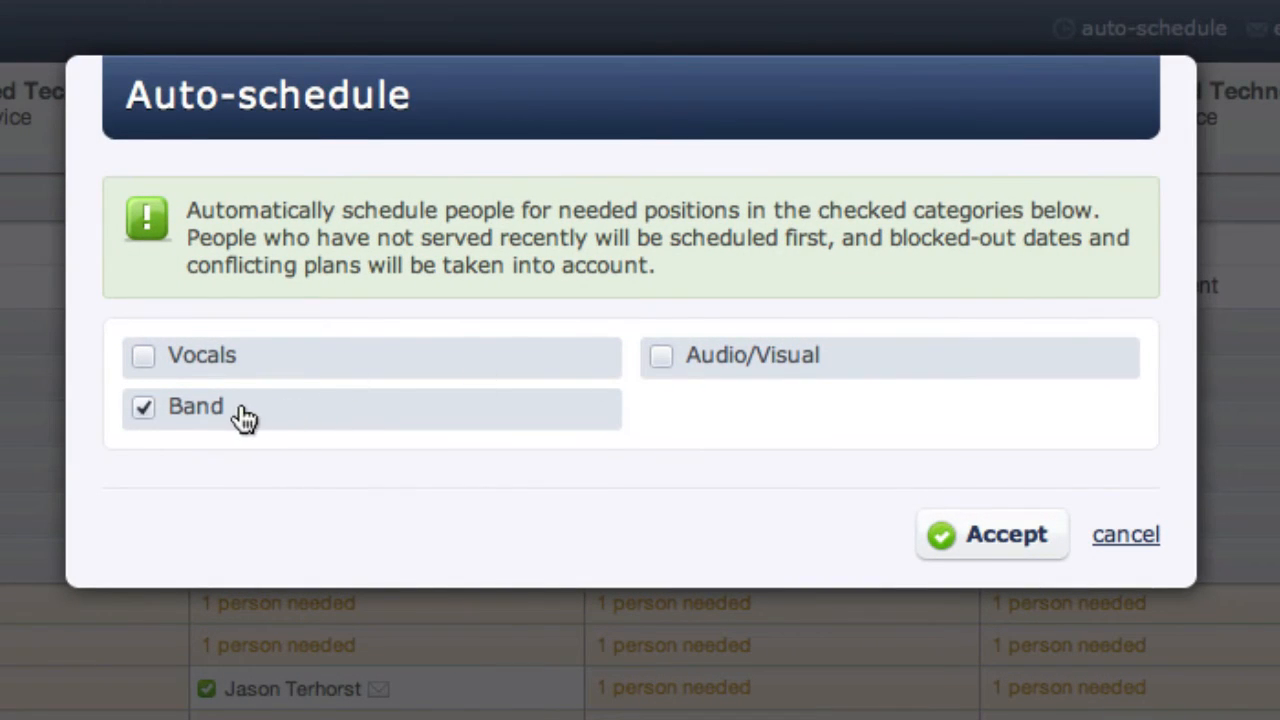
left_click(992, 534)
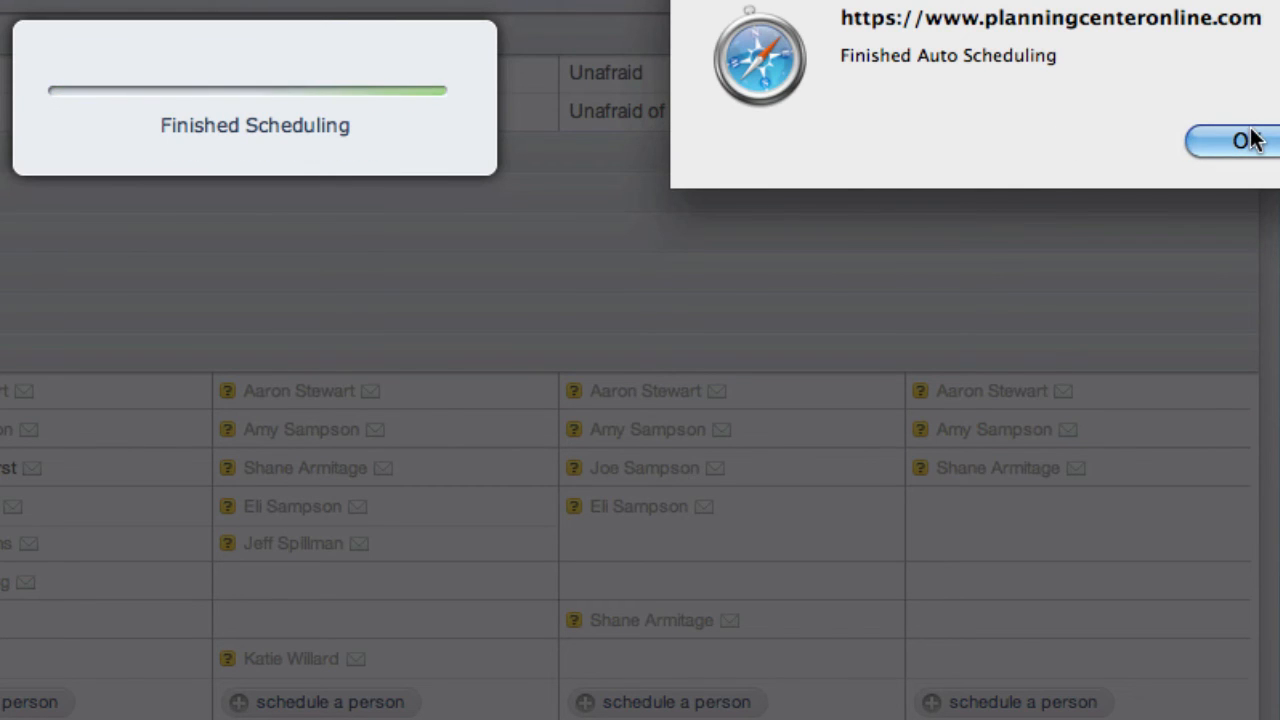
Acknowledge the finished notice and leave the 24-person auto-schedule run in place without undoing it.
left_click(1244, 140)
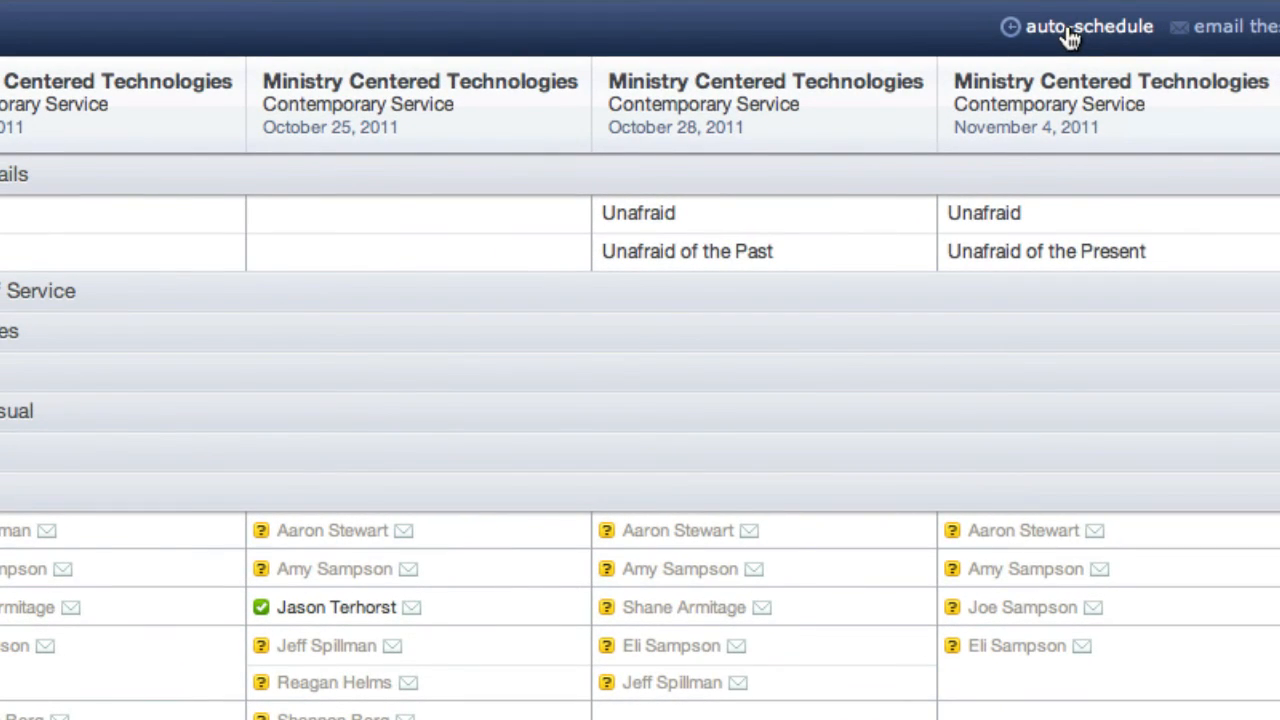
left_click(1088, 26)
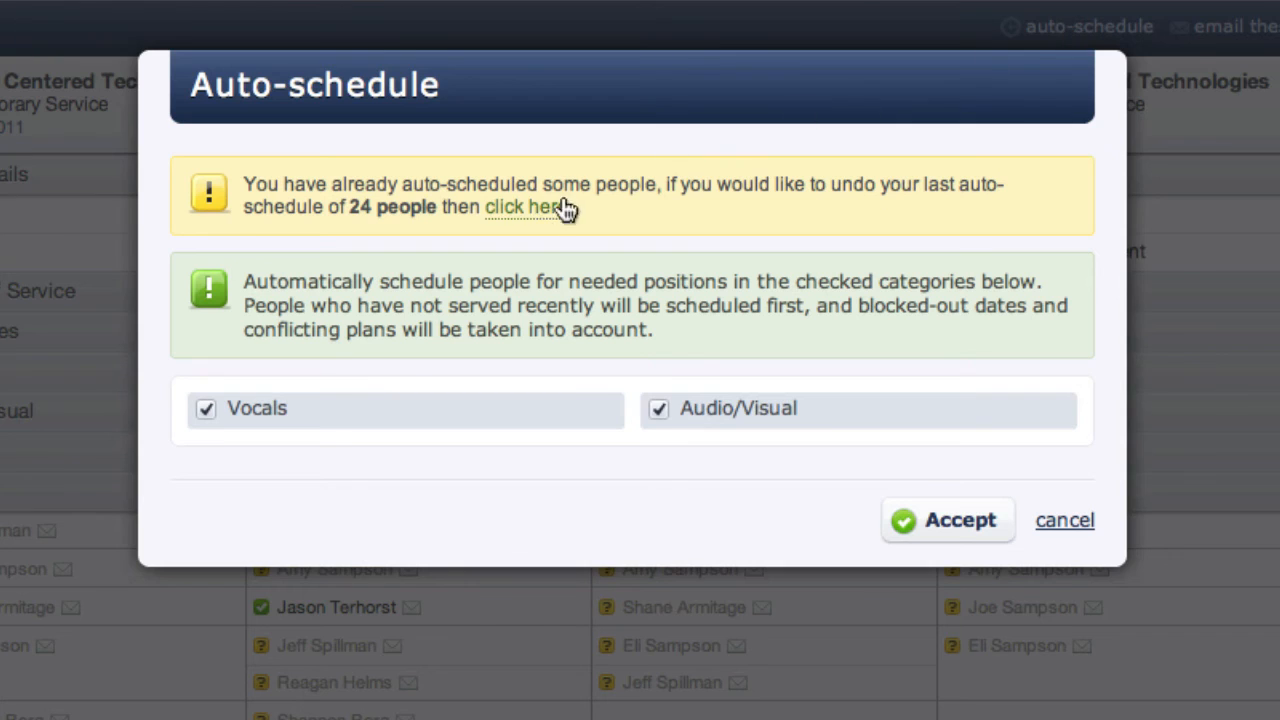
mouse_move(524, 216)
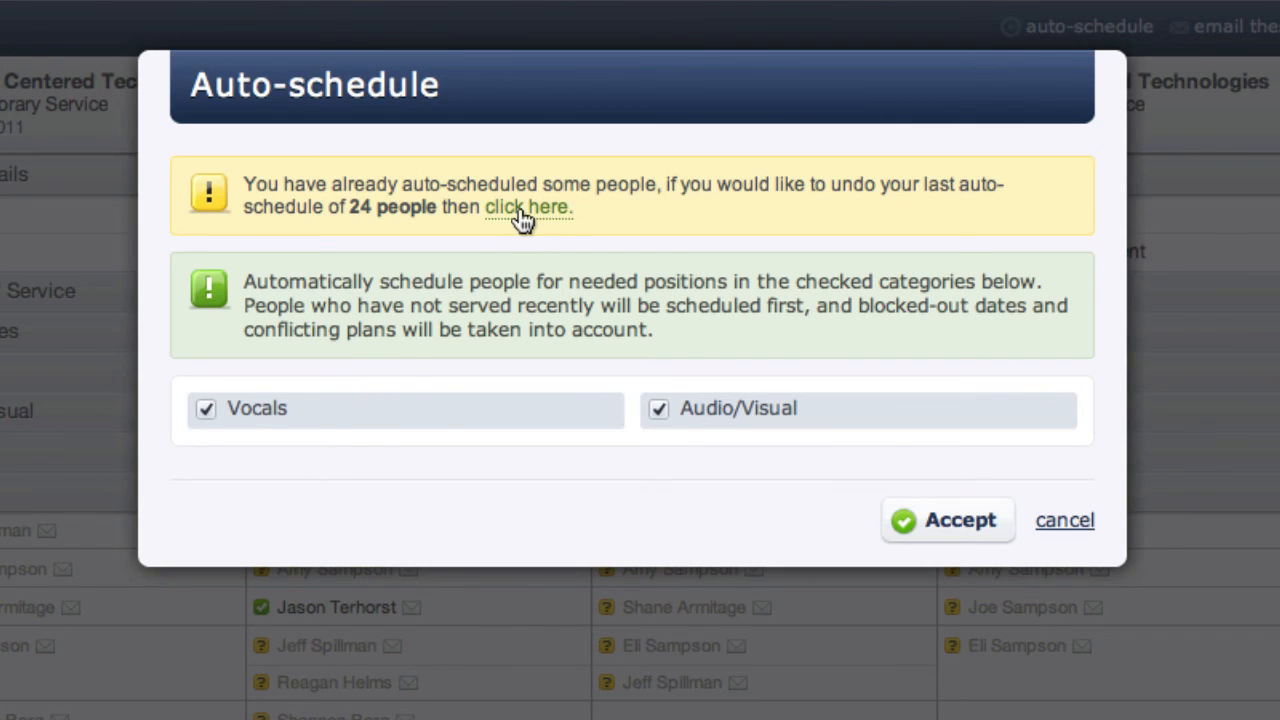
mouse_move(1016, 452)
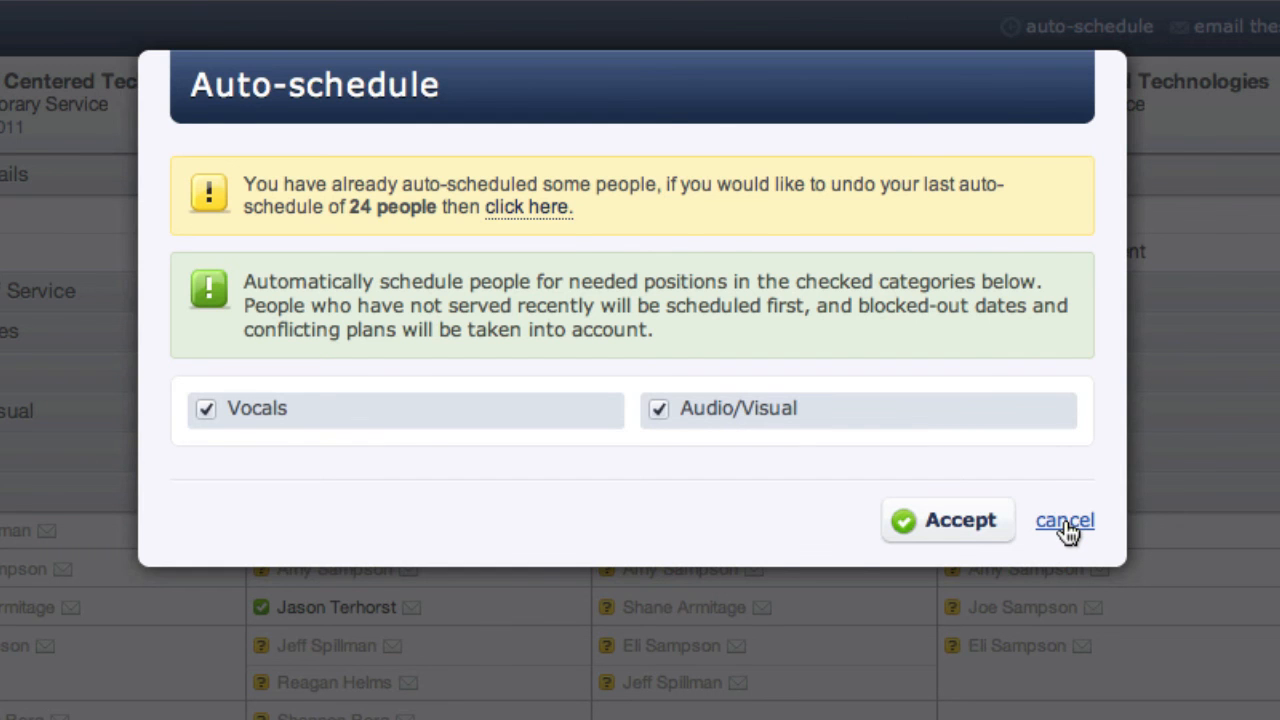
left_click(1064, 520)
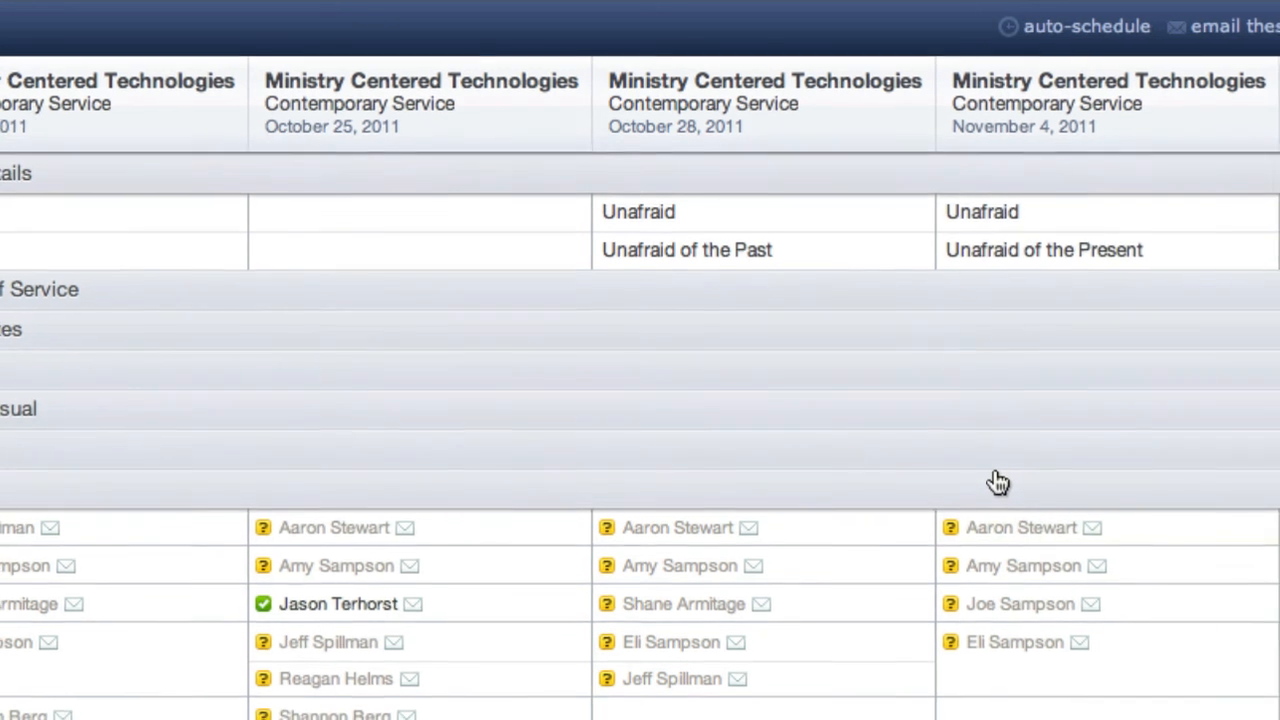